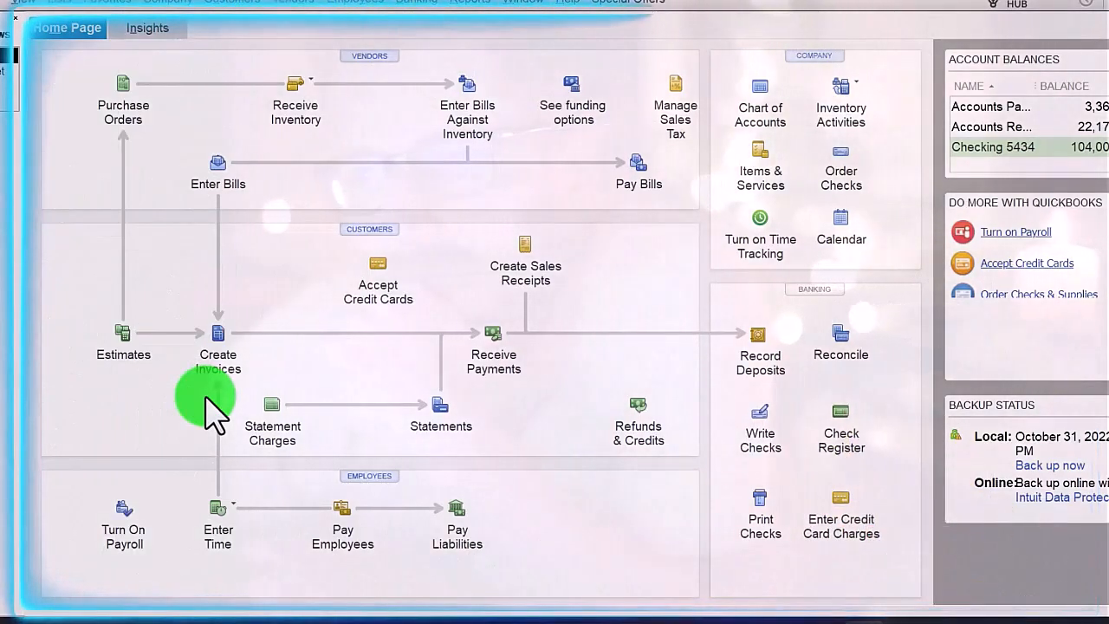
mouse_move(124, 353)
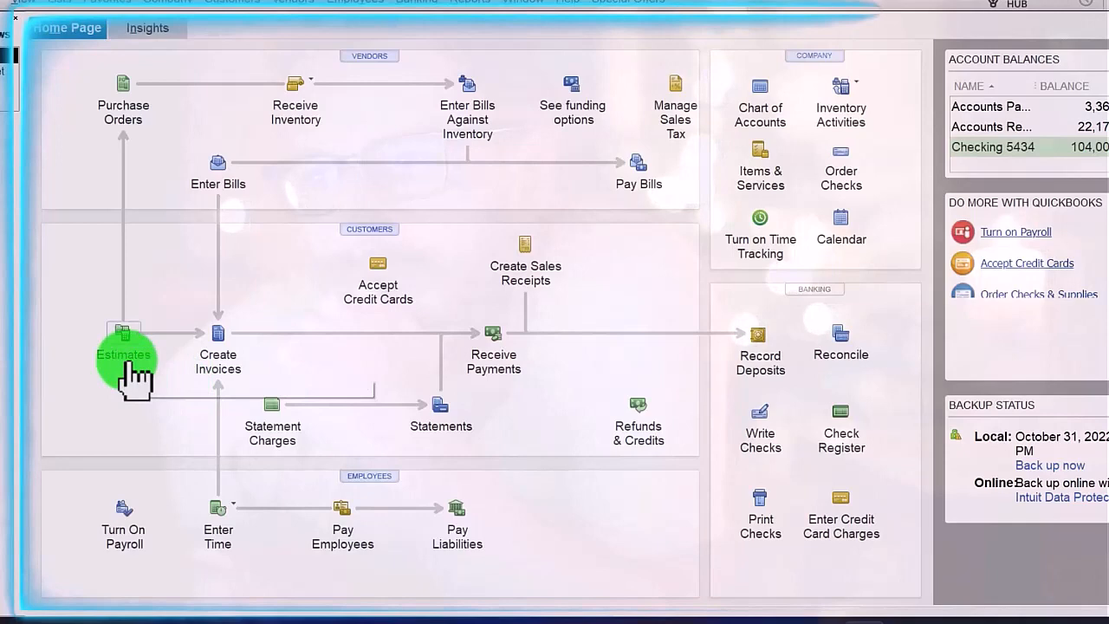
mouse_move(130, 373)
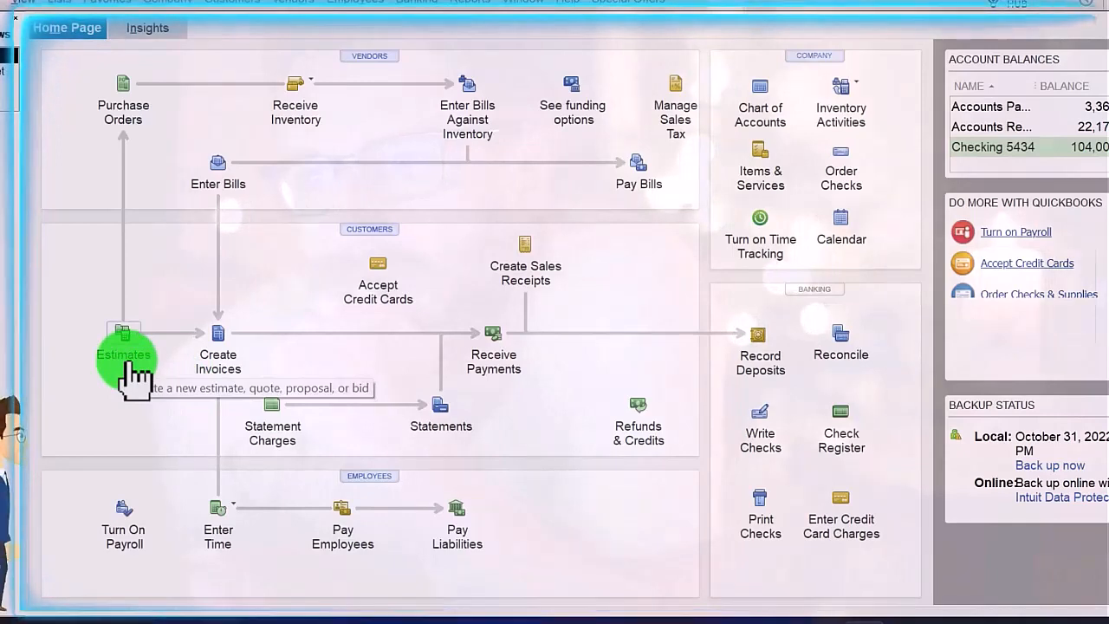
mouse_move(494, 360)
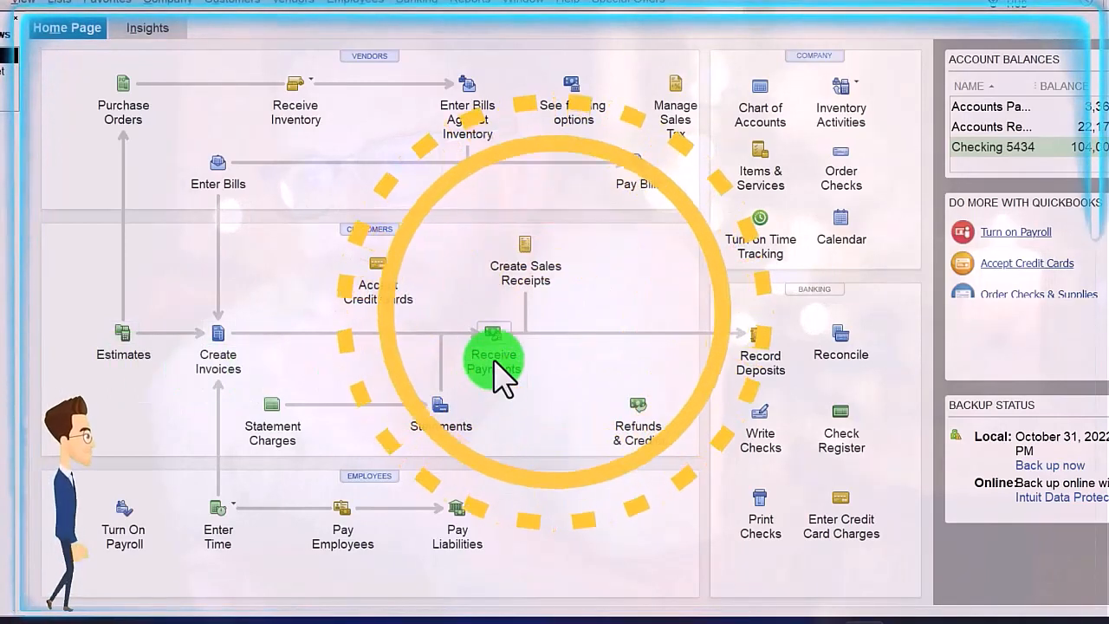
mouse_move(494, 364)
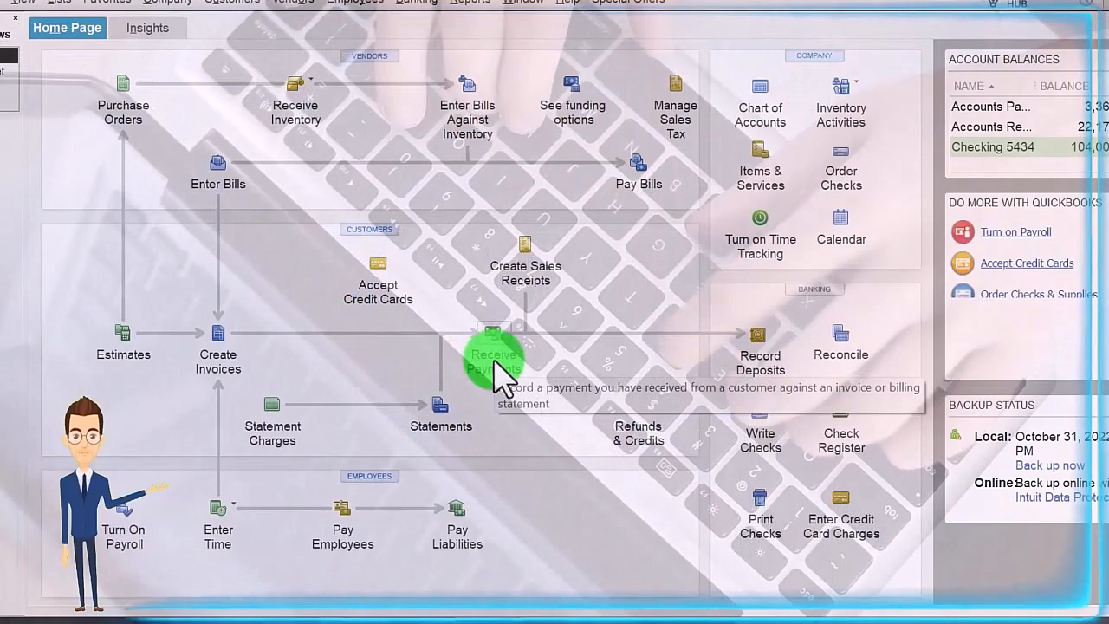
mouse_move(217, 356)
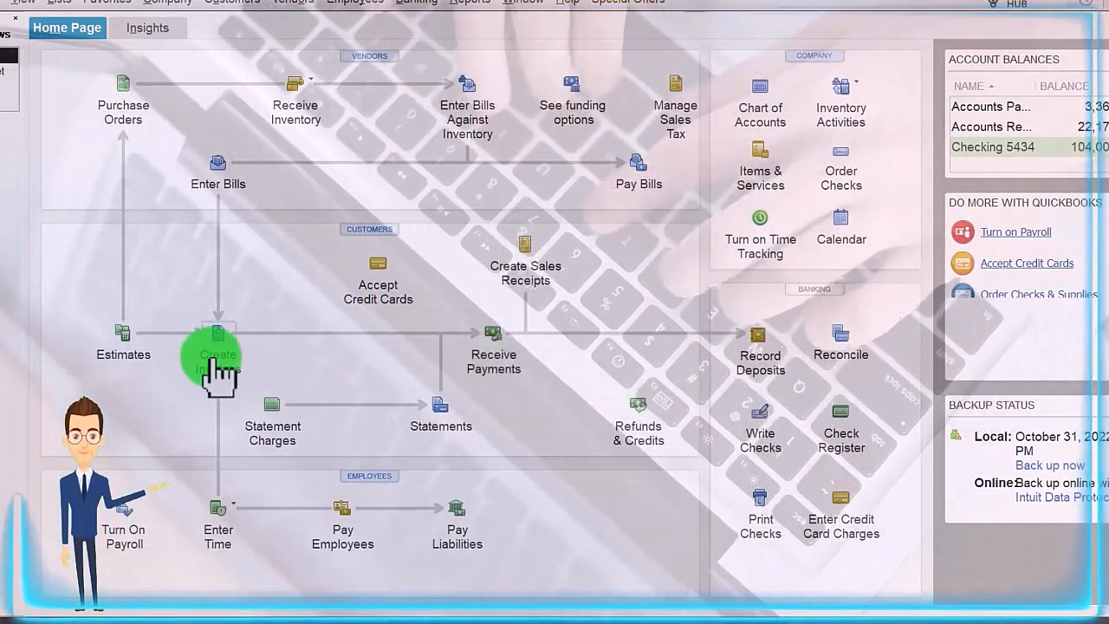
mouse_move(219, 364)
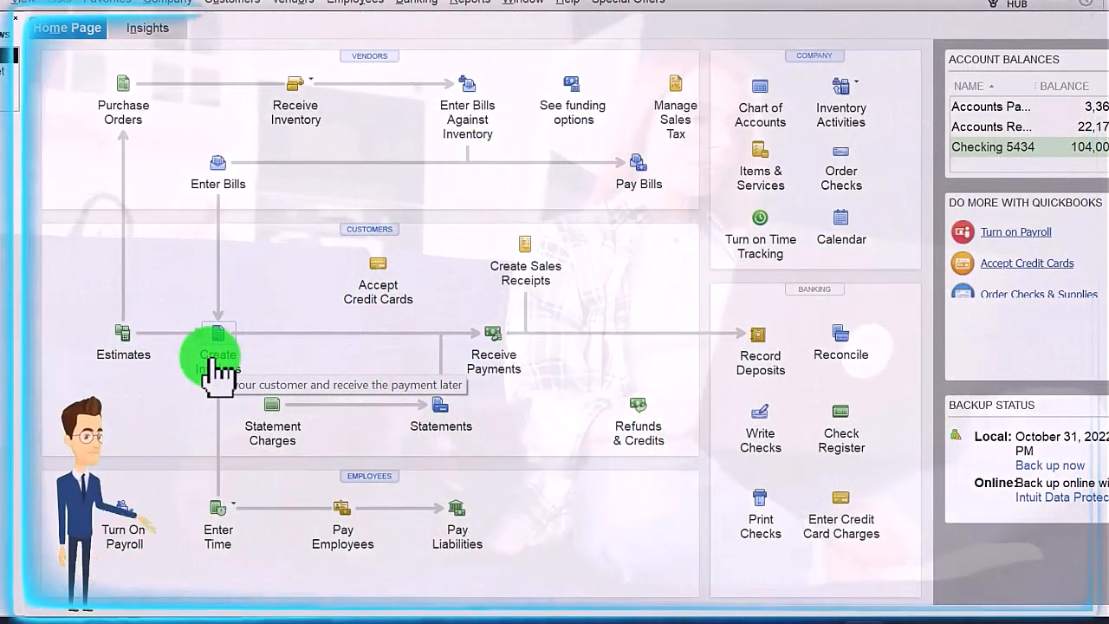
mouse_move(736, 364)
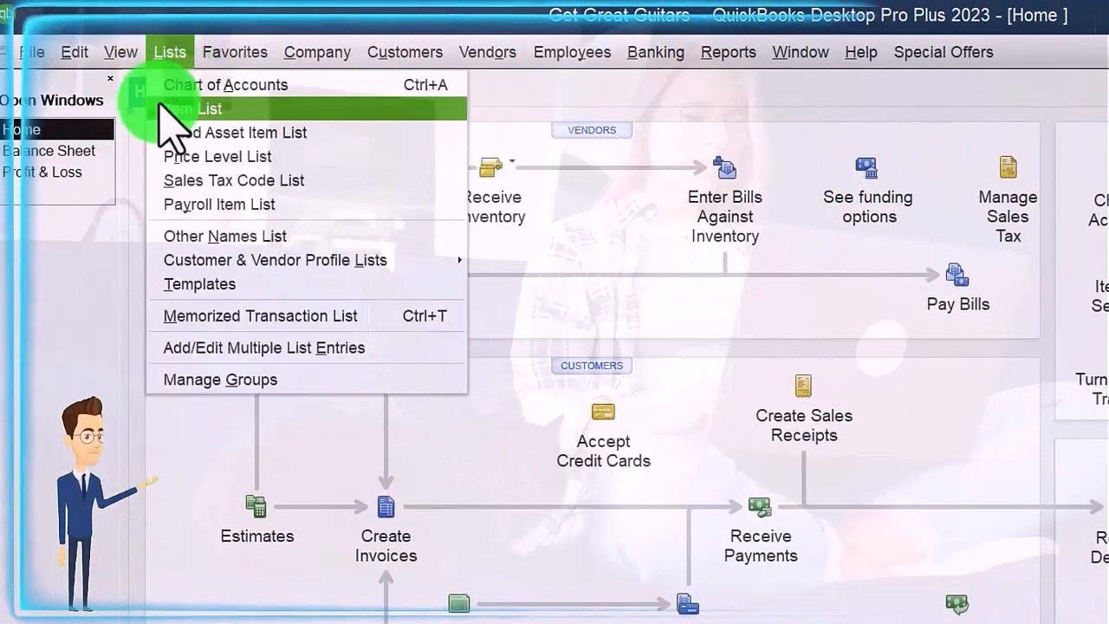
Open the Item List from the Lists menu to show the company's services and guitar products
click(208, 108)
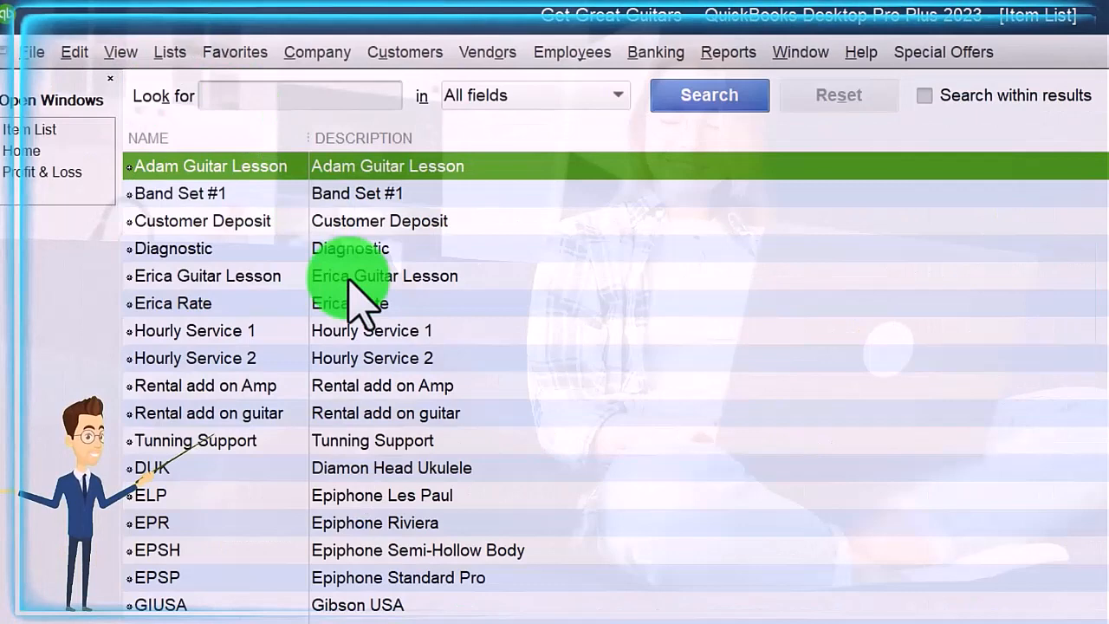